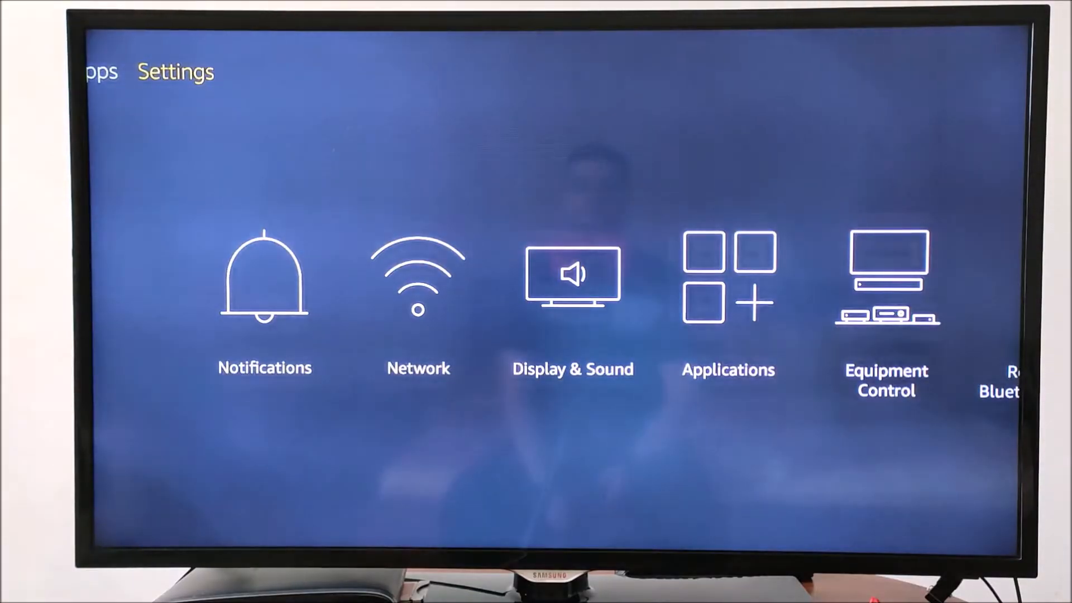
- In My Fire TV Developer Options, turn on Apps from Unknown Sources
scroll("right", 3)
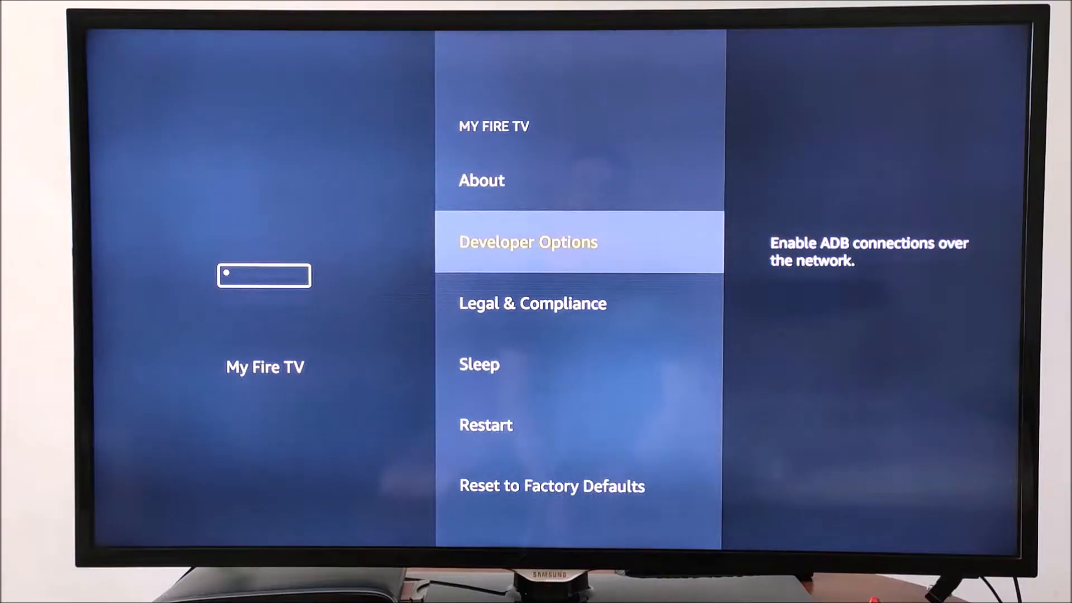
left_click(526, 241)
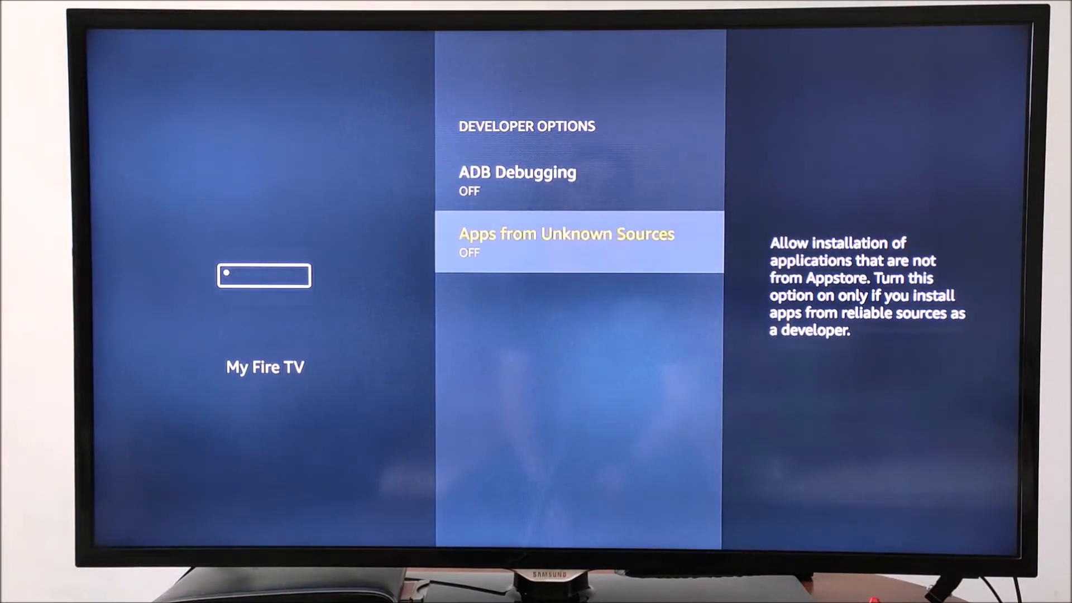
left_click(566, 241)
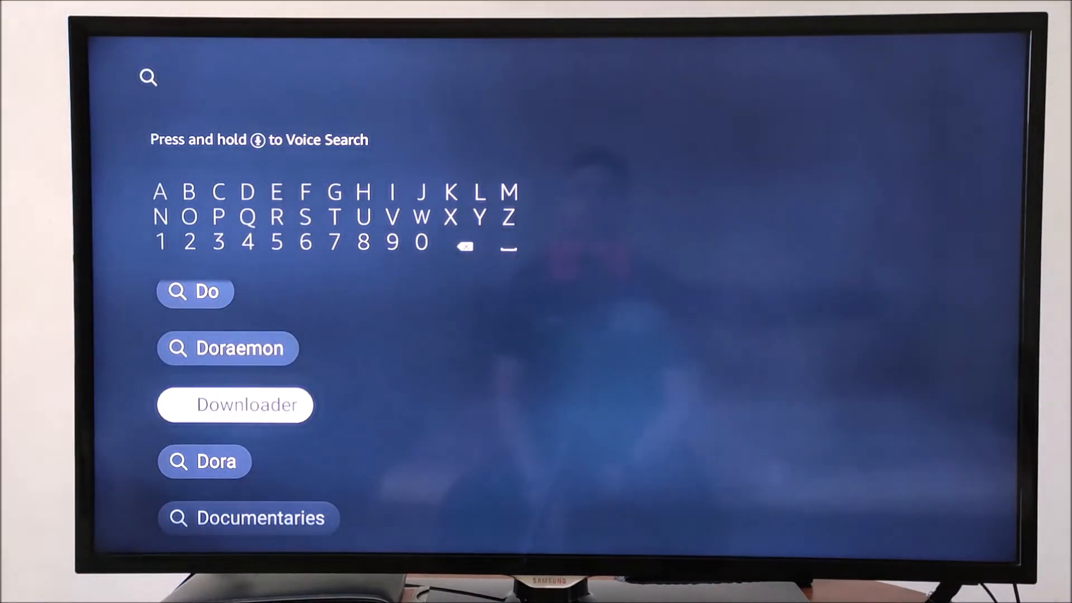
- Select Downloader from the 'Do' search suggestions
left_click(234, 404)
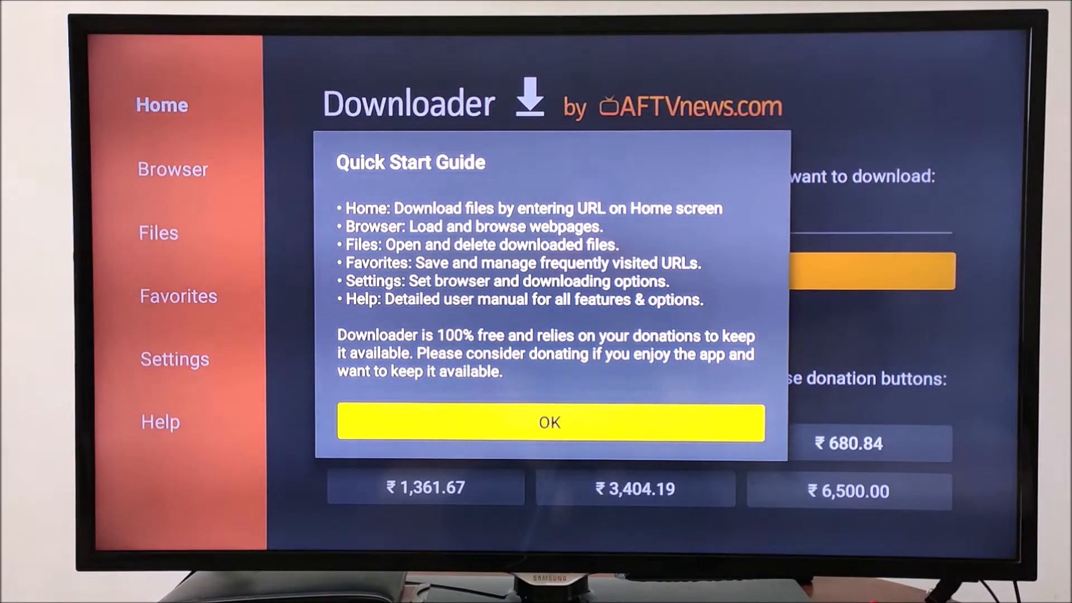
left_click(548, 422)
type("http://tv.aptoide.com")
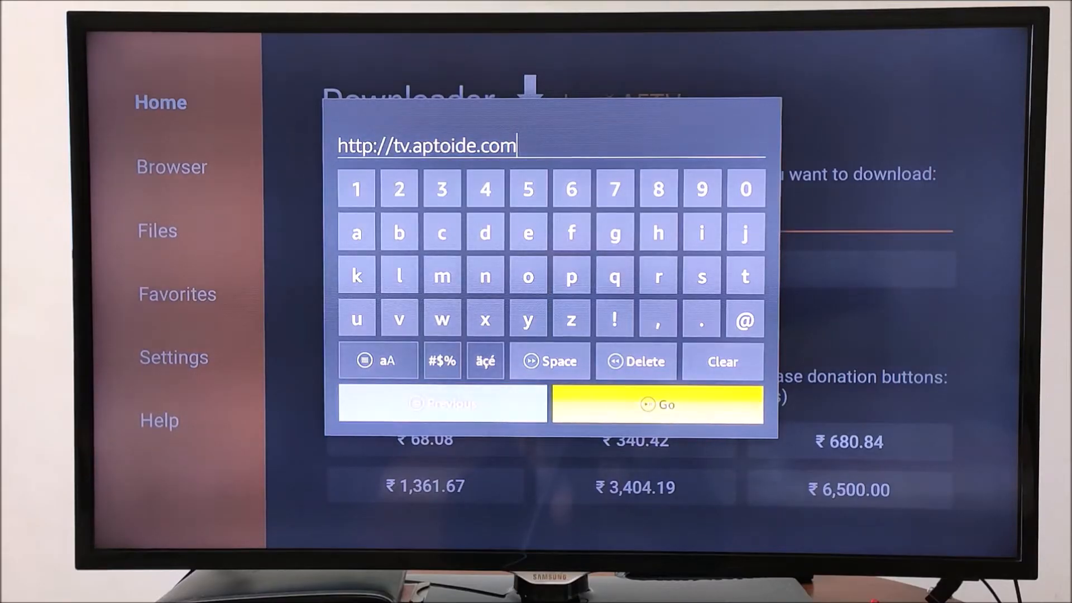
left_click(657, 404)
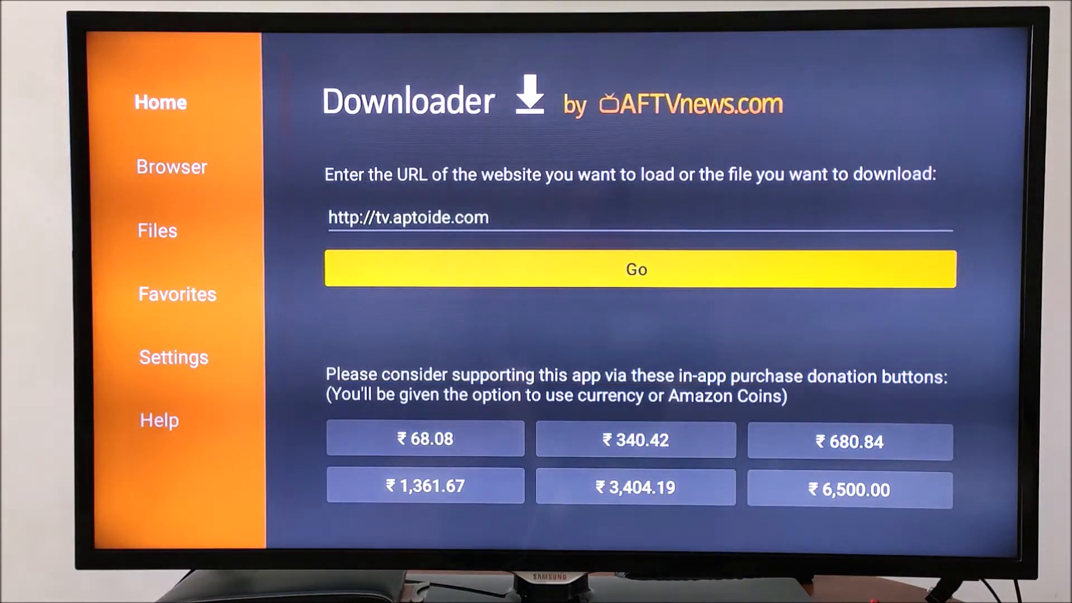
left_click(636, 268)
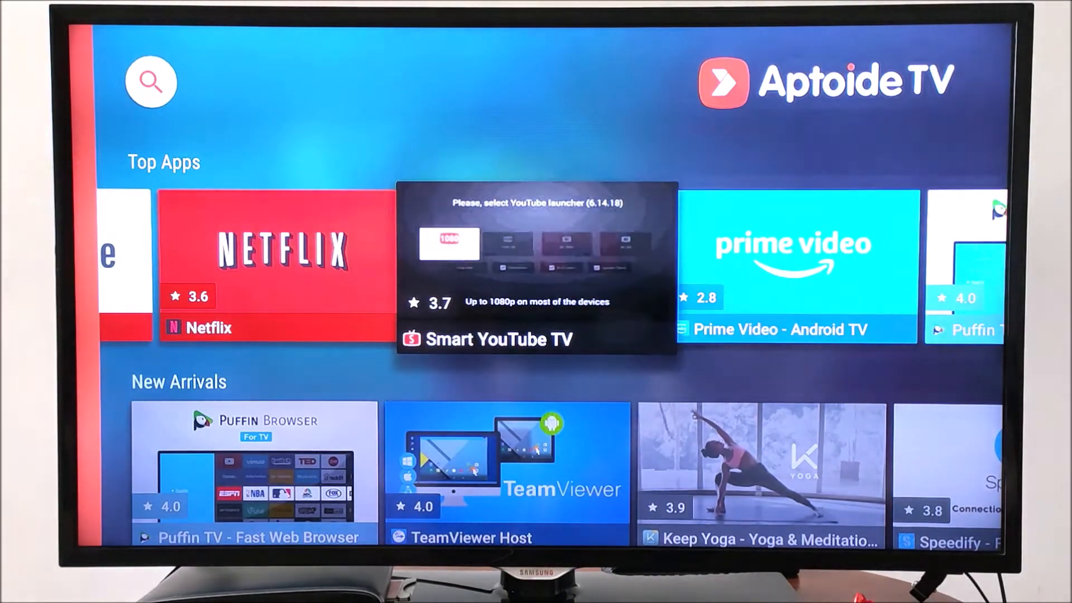
scroll("down", 3)
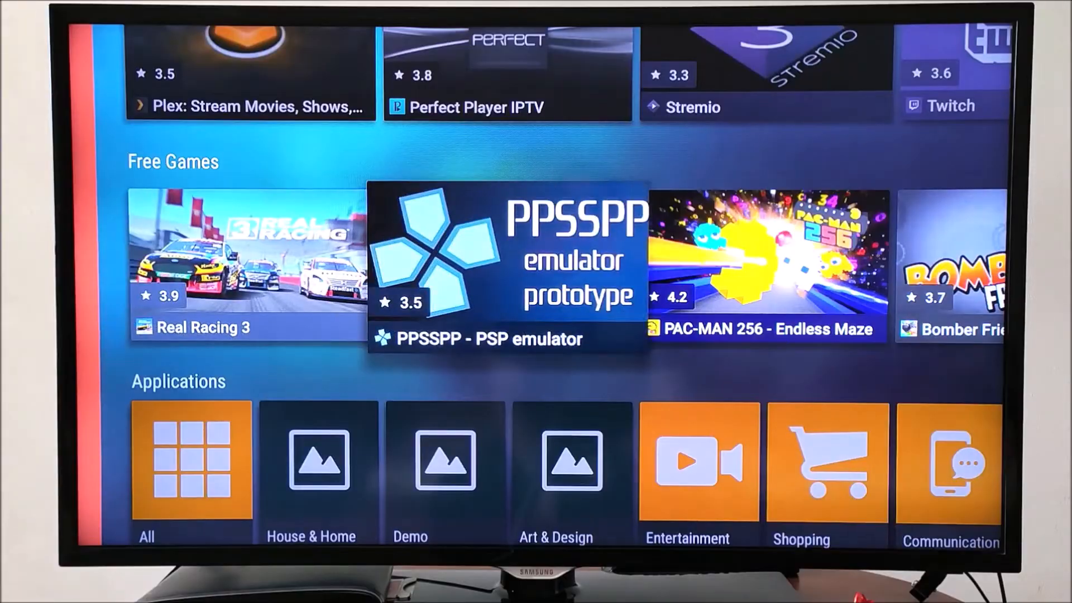